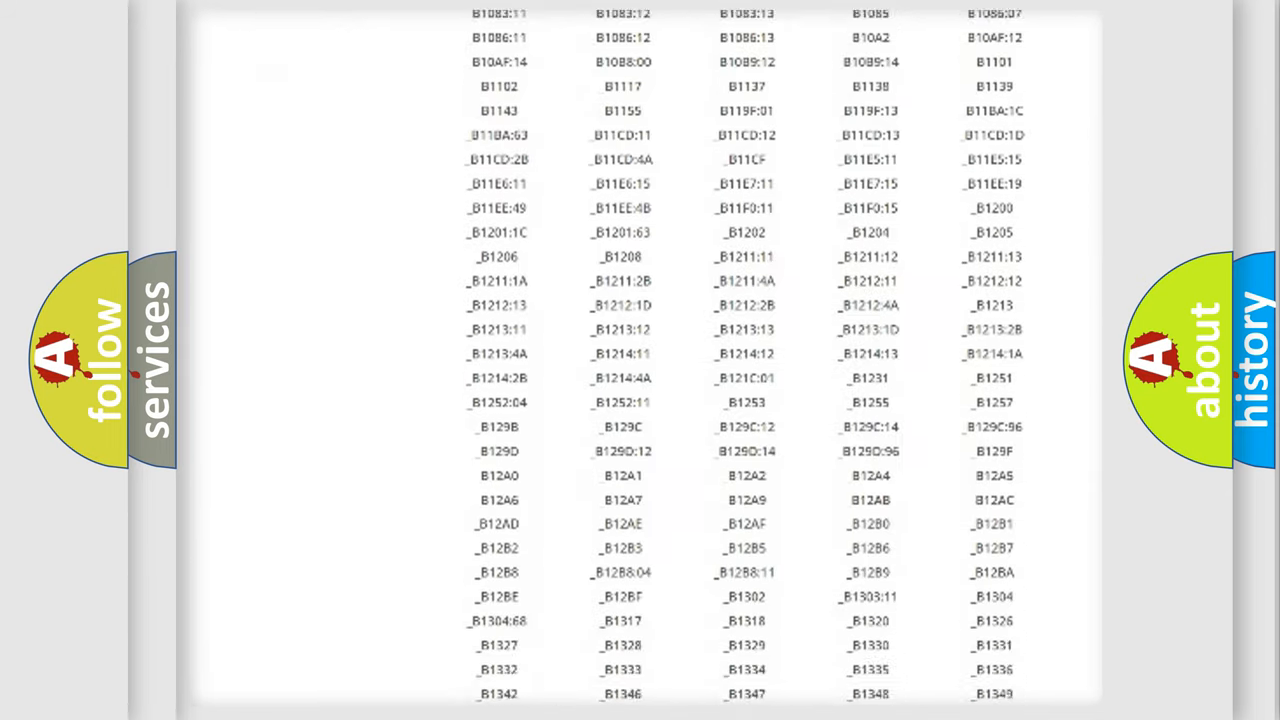
scroll("down", 3)
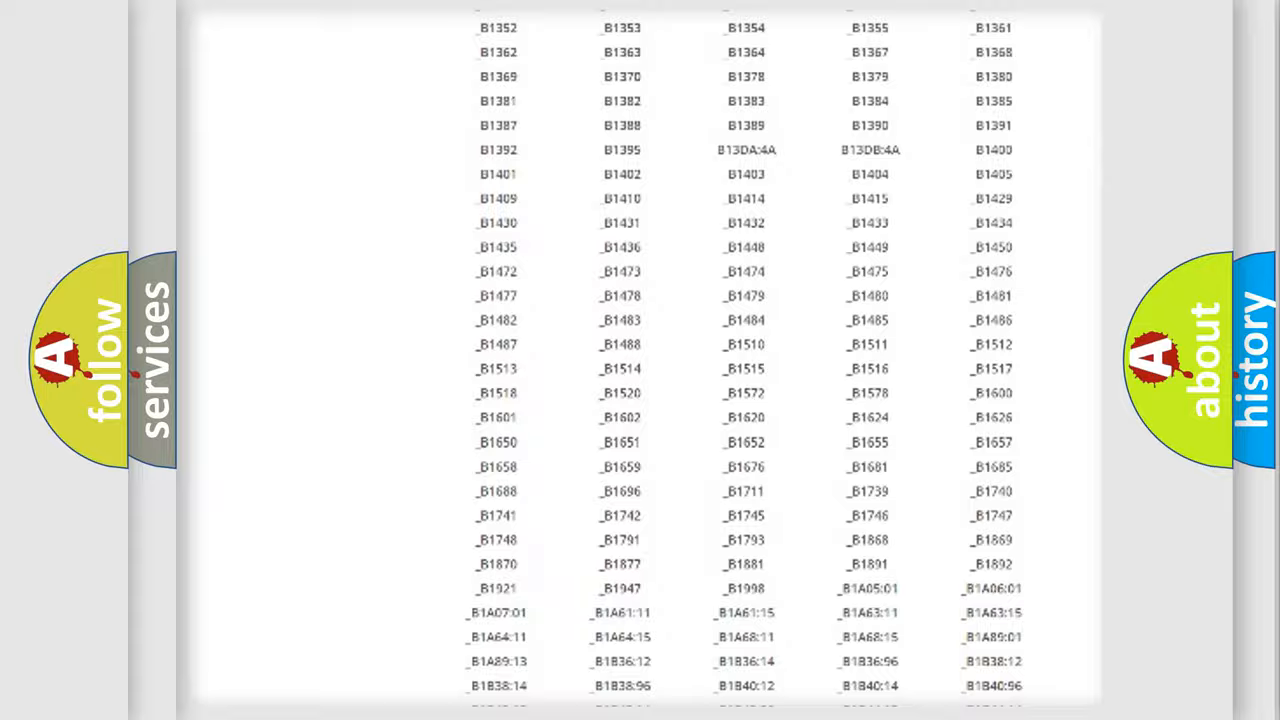